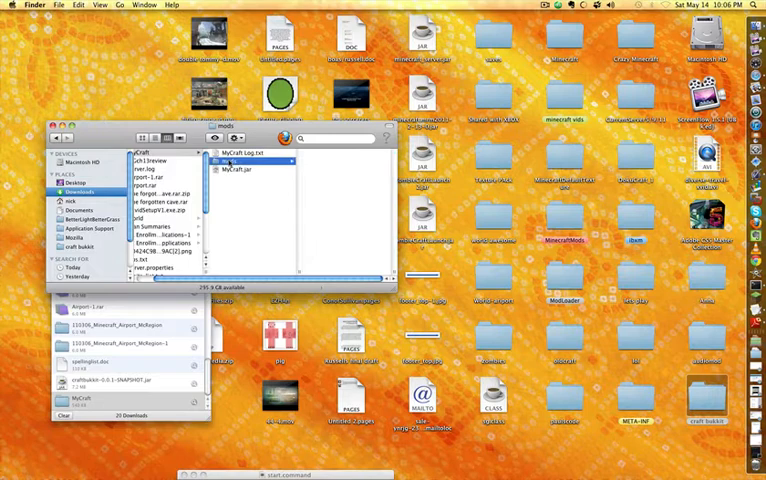
Open MyCraft.jar from the MyCraft folder to start the MyCraft launcher
click(242, 170)
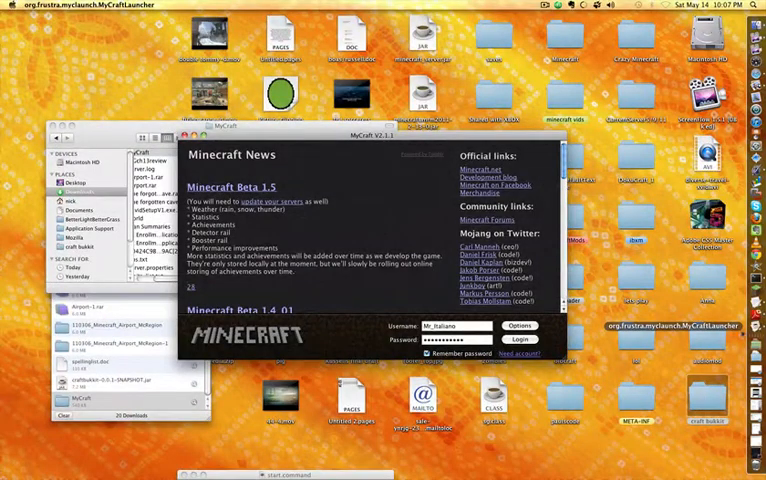
Log in to launch Minecraft Beta 1.5_01 and show the singleplayer world list
click(535, 339)
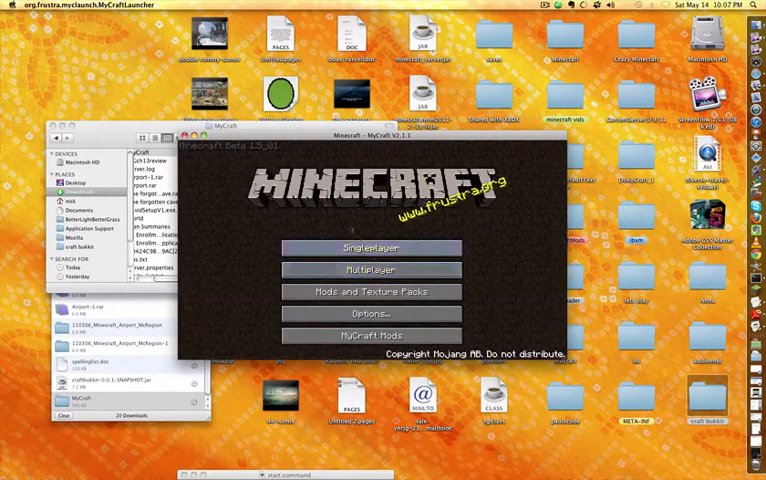
click(371, 248)
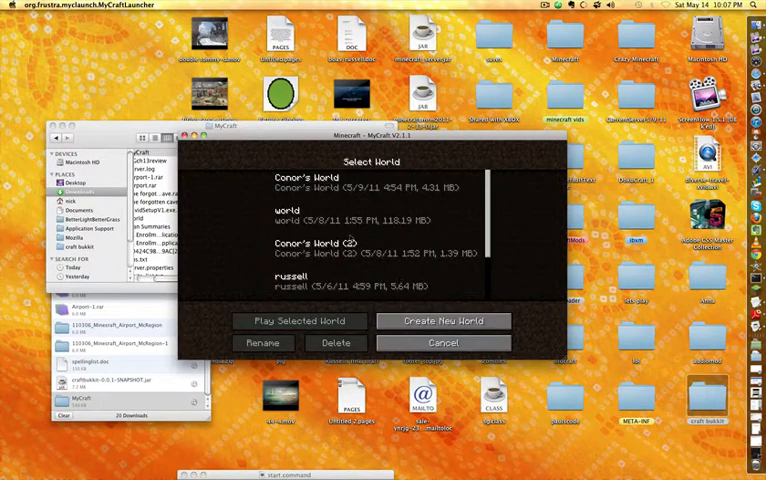
Play the world named 'world', then pause it to leave
click(298, 320)
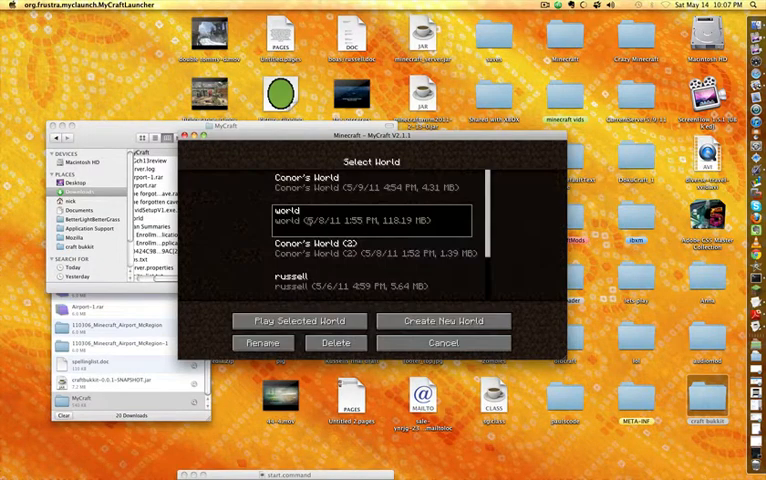
click(298, 320)
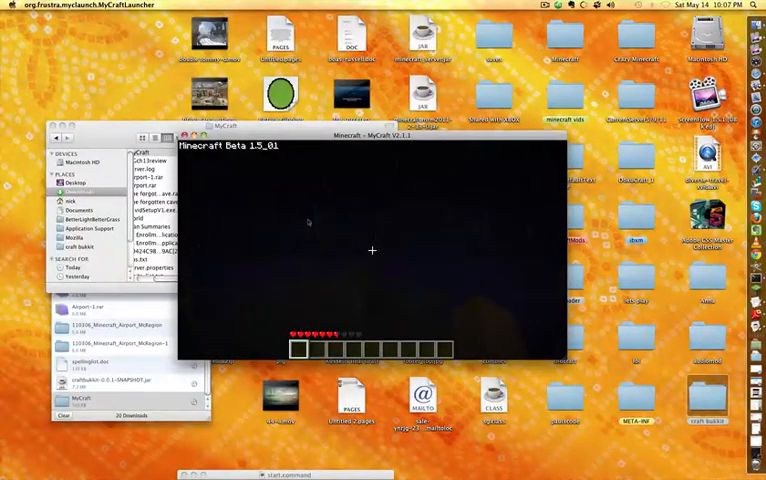
key(Escape)
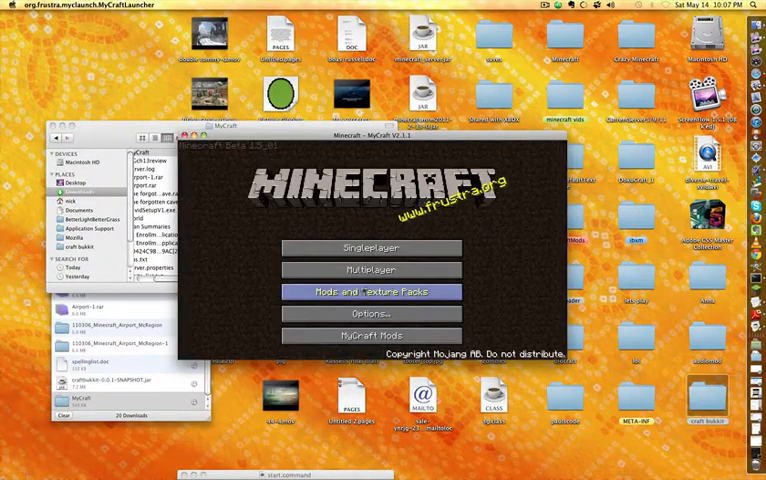
Connect to the multiplayer server at 10.0.1.5 and get kicked for flying
click(370, 269)
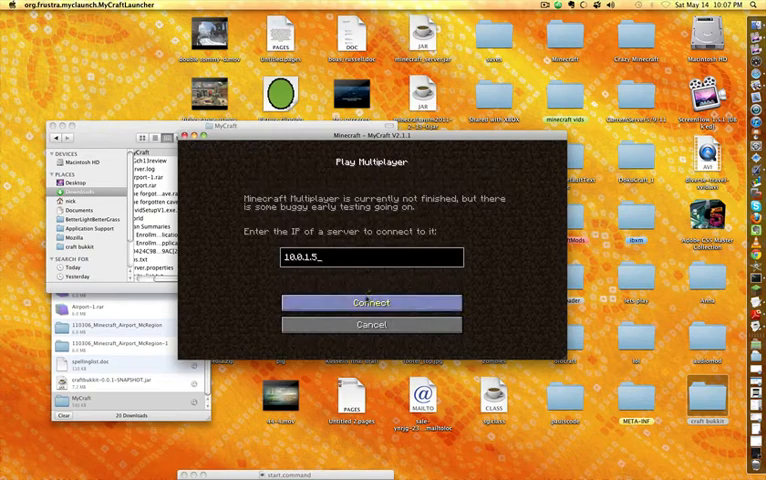
click(369, 302)
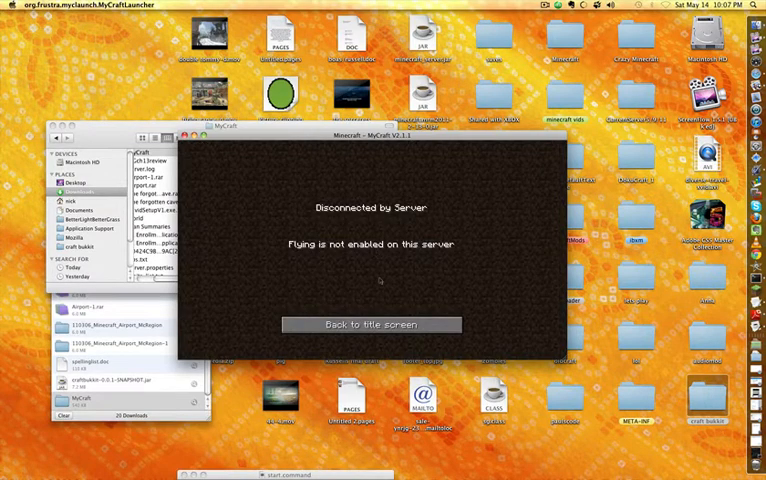
Return to the title screen and quit Minecraft, back to Finder
click(370, 324)
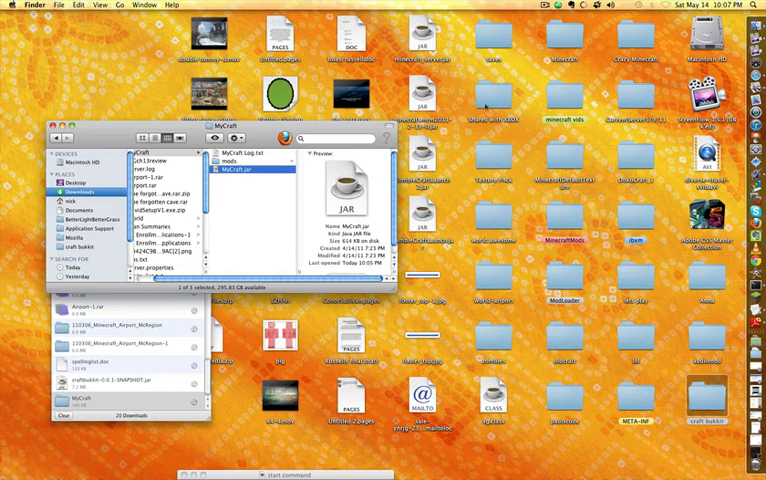
click(558, 8)
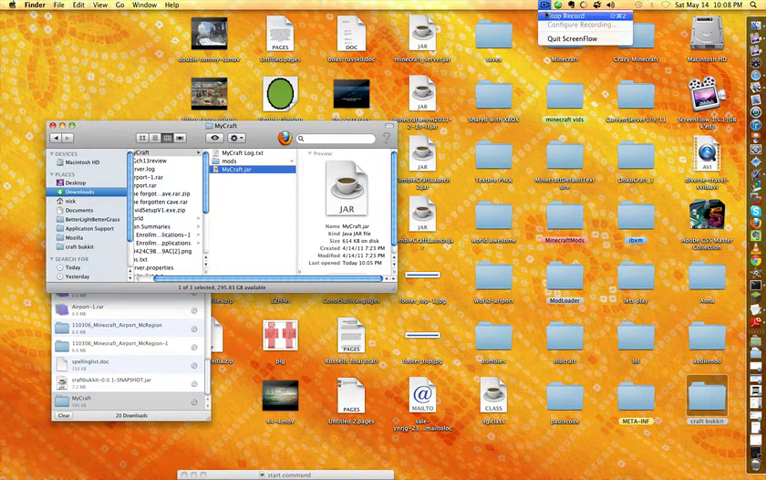